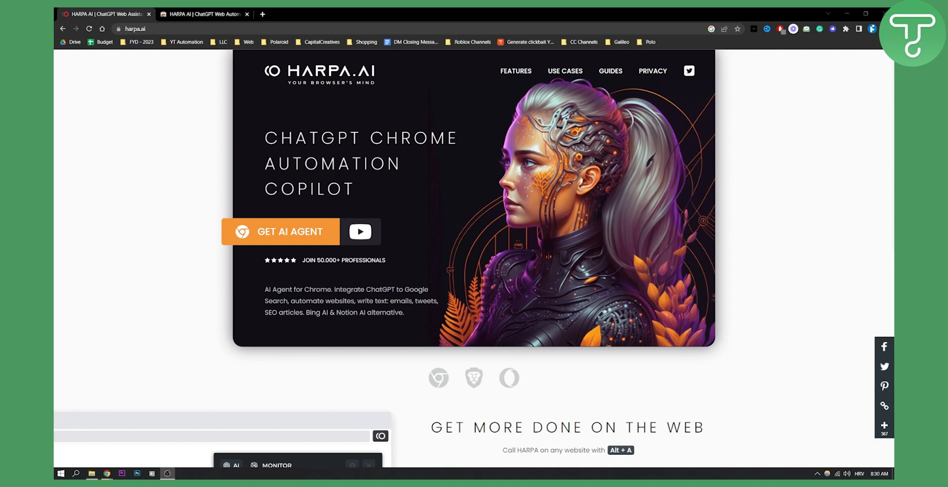
mouse_move(534, 156)
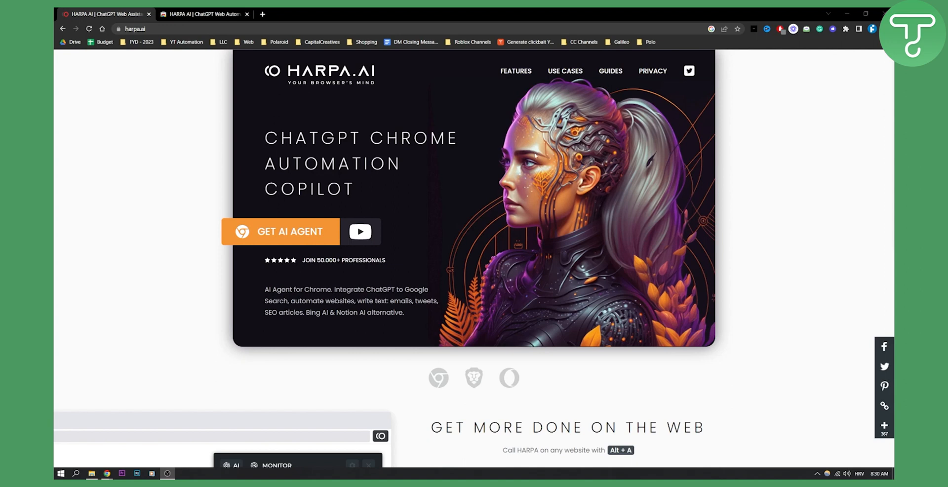
mouse_move(530, 153)
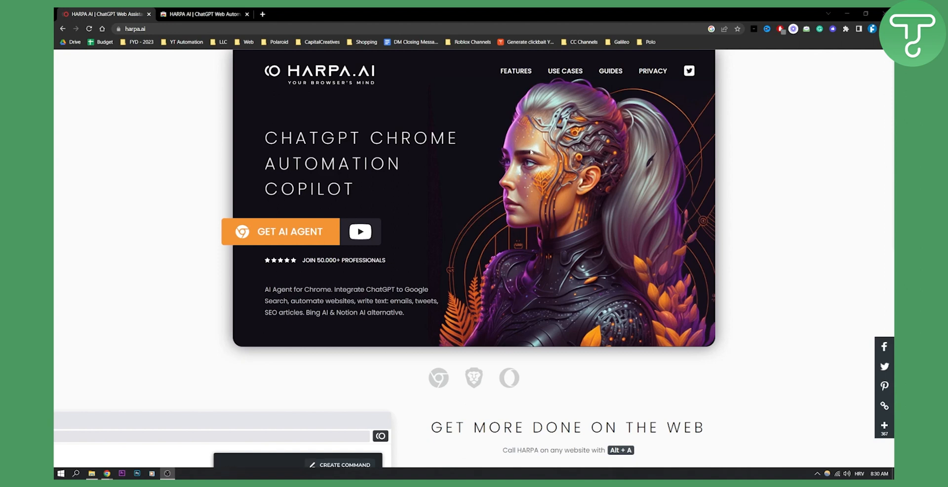
mouse_move(531, 150)
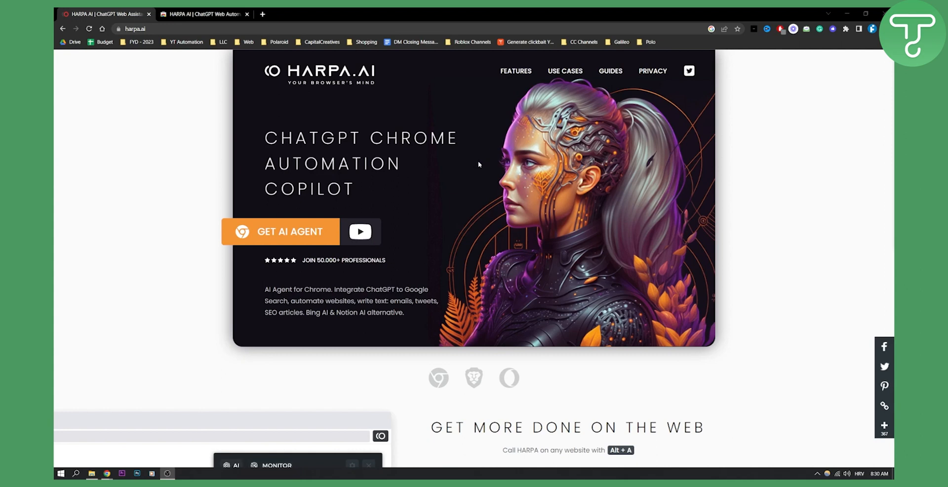
mouse_move(288, 236)
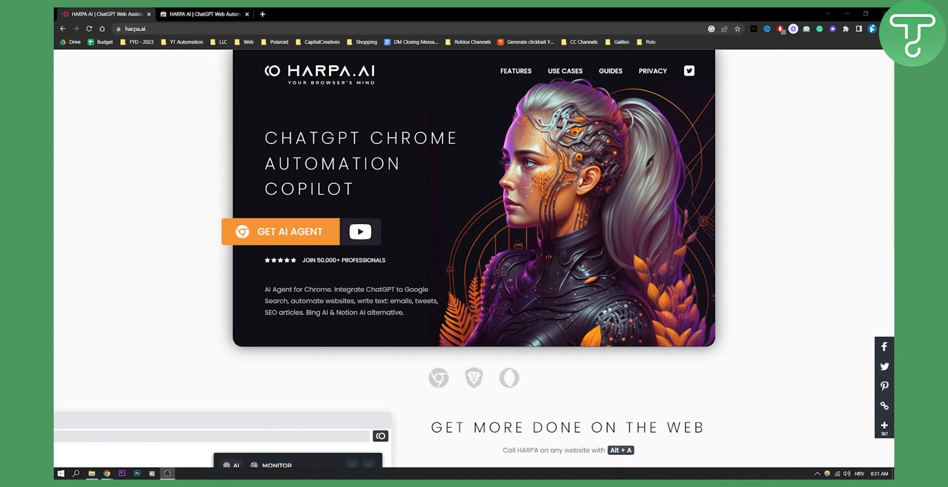
Scroll to 'Get more done on the web' and preview the AI search chat and price-drop demos.
scroll(down, 3)
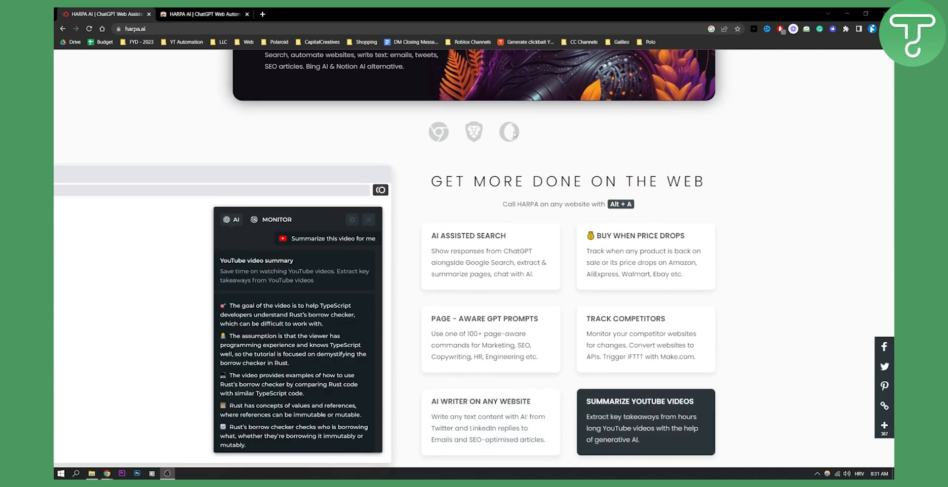
scroll(down, 3)
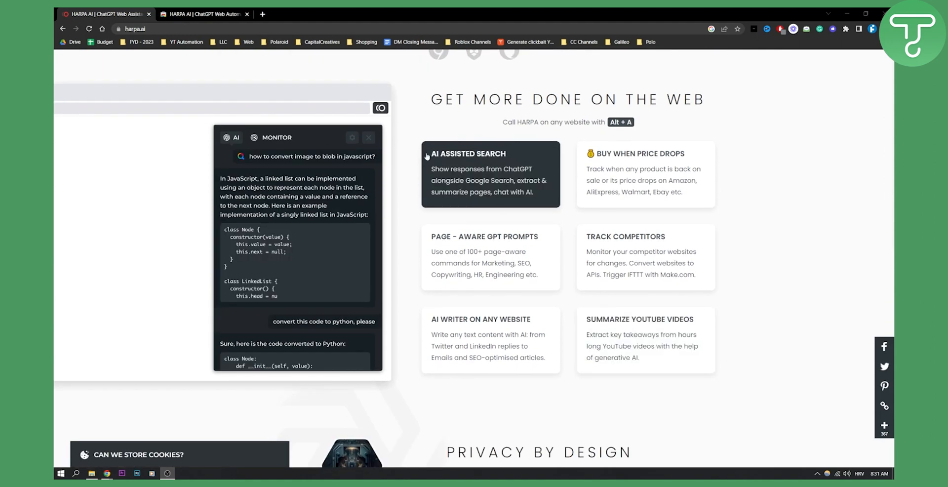
click(644, 174)
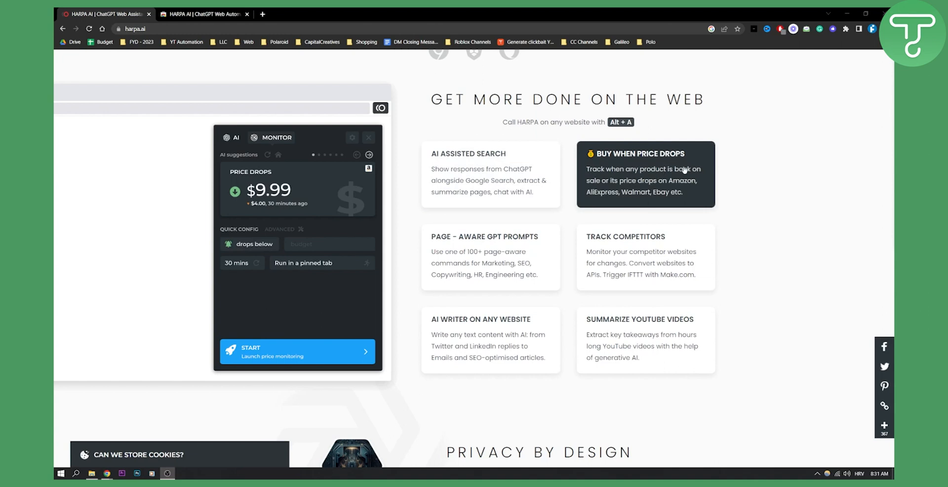
mouse_move(698, 160)
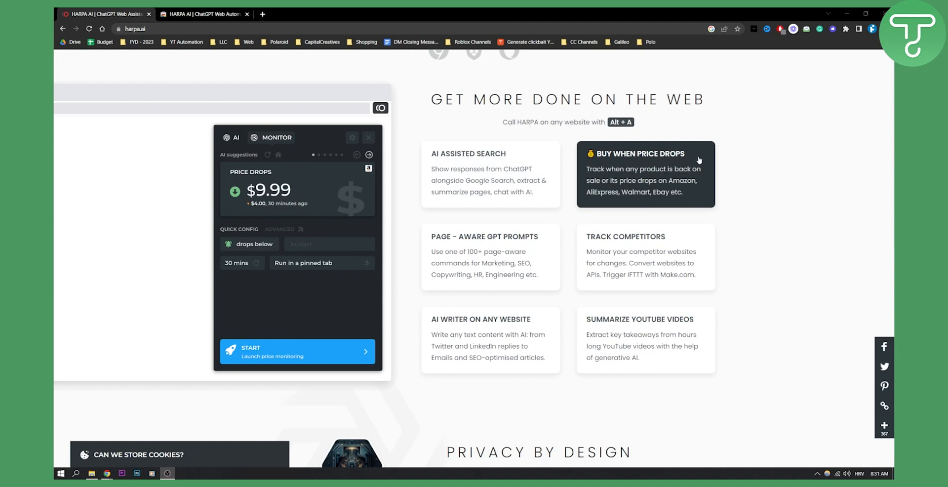
mouse_move(689, 168)
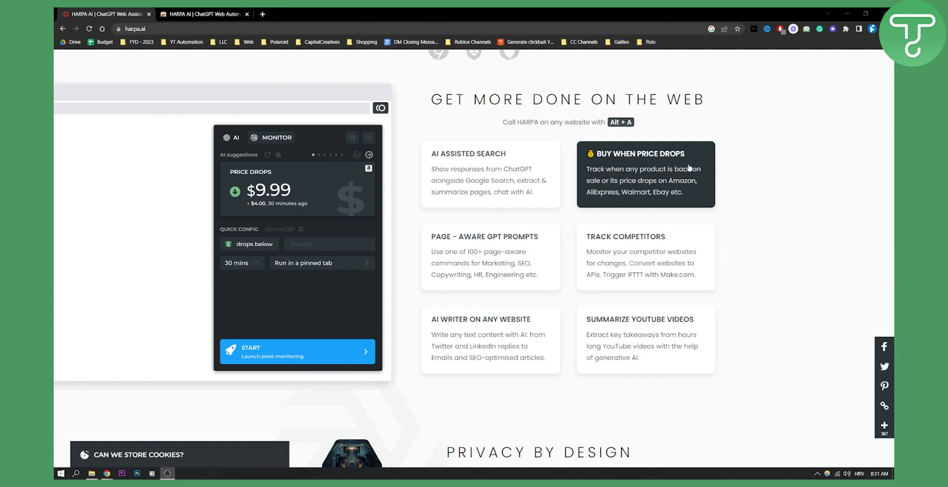
mouse_move(647, 169)
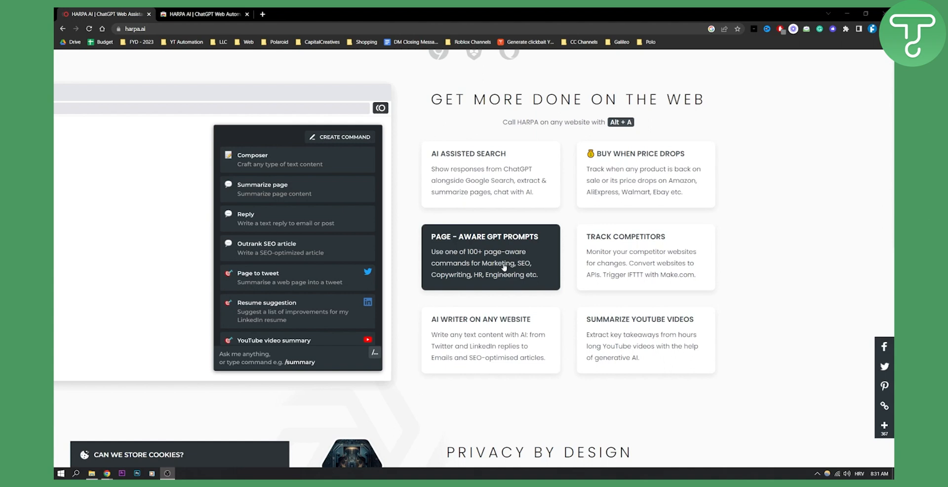
mouse_move(547, 224)
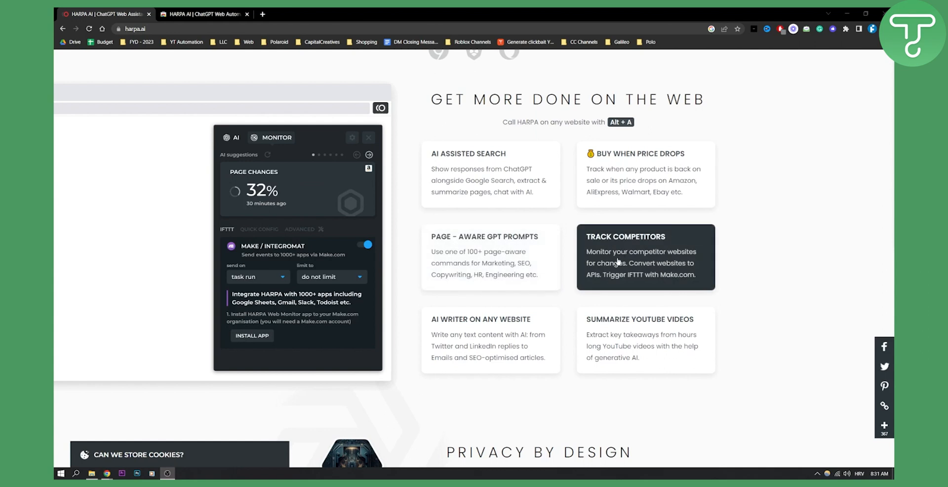
mouse_move(649, 260)
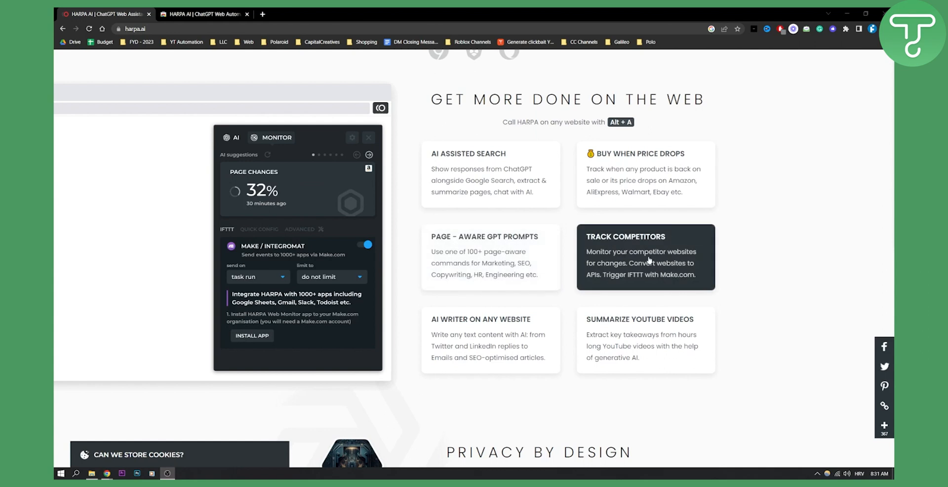
mouse_move(673, 267)
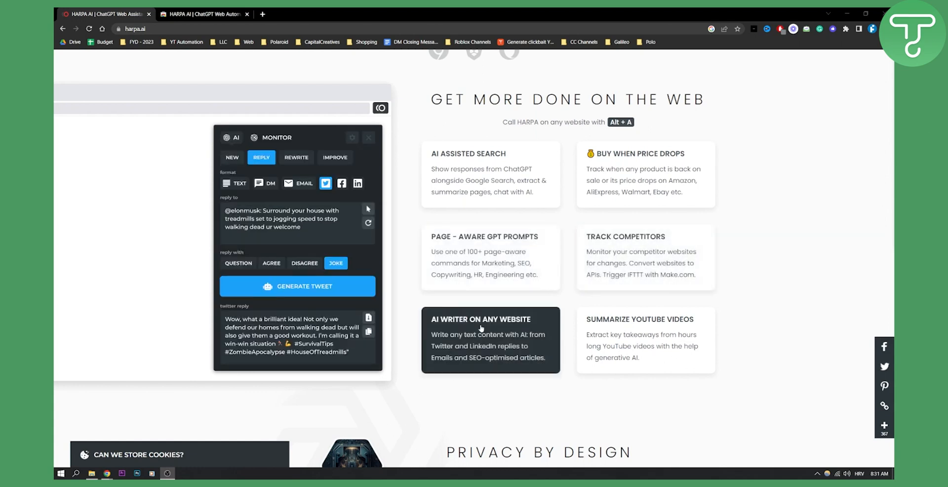
mouse_move(547, 321)
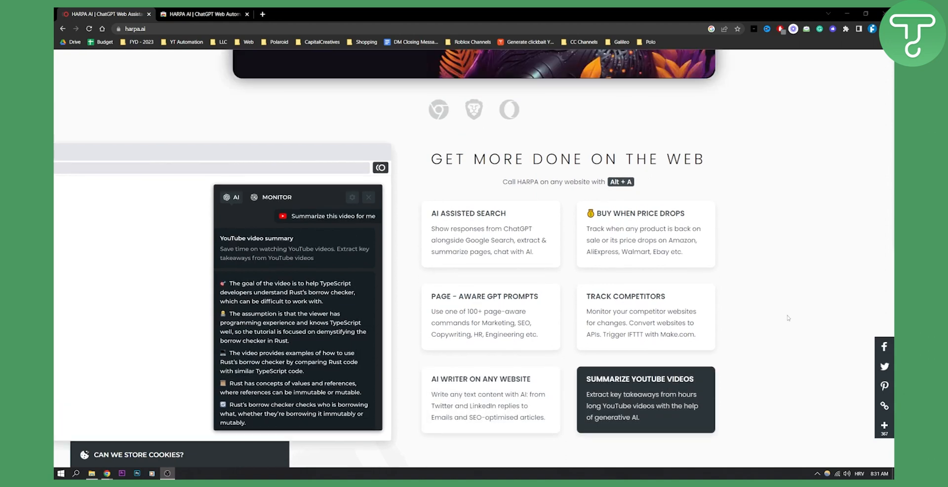
Scroll back to the homepage hero banner about the ChatGPT Chrome automation copilot.
scroll(up, 3)
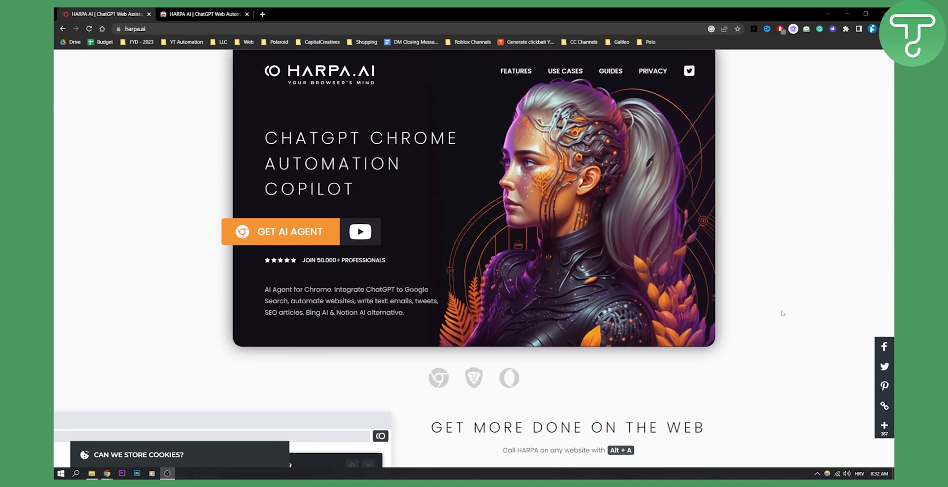
scroll(down, 3)
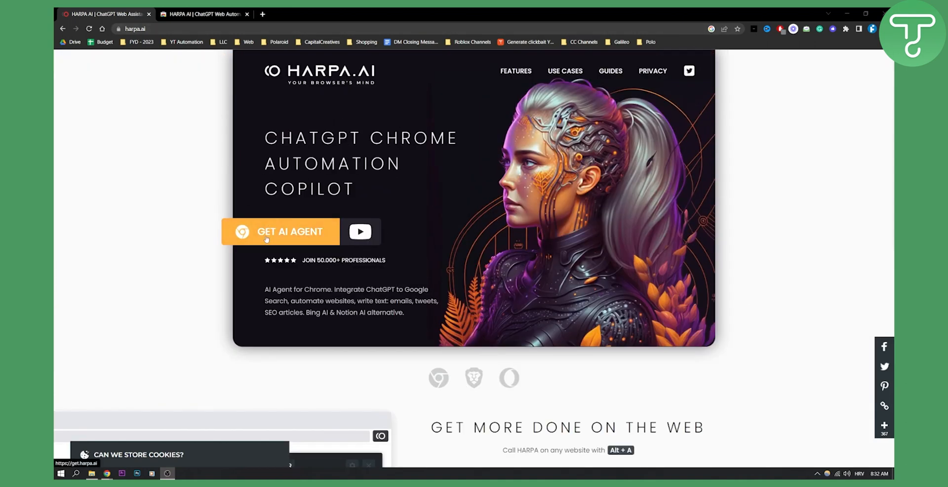
Open HARPA AI's Chrome Web Store listing, expand its description and read through it.
click(290, 231)
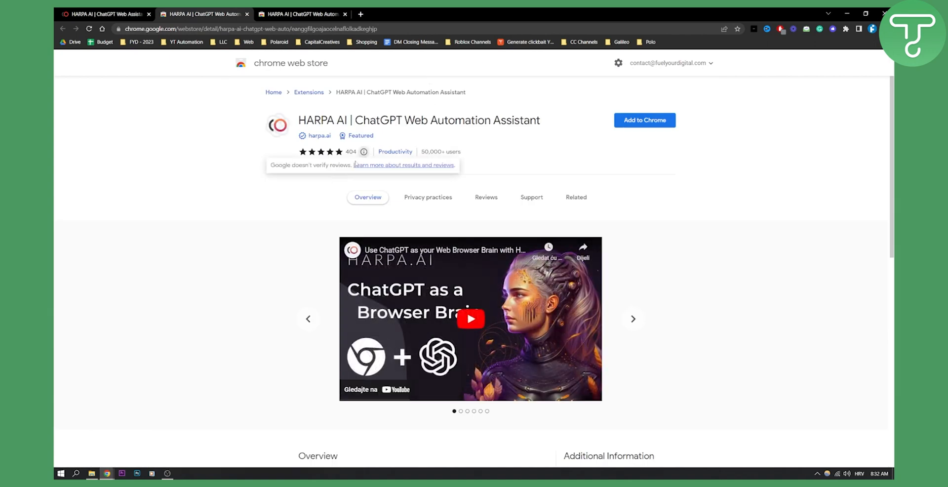
scroll(down, 3)
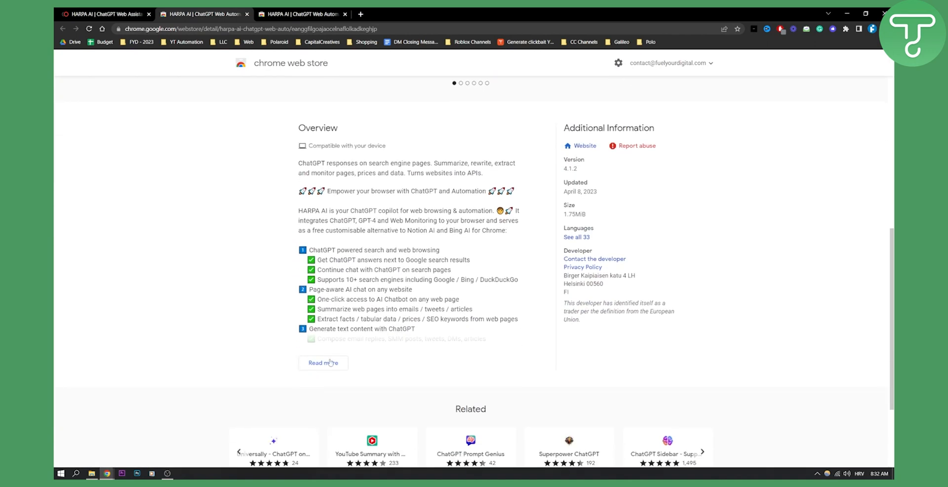
click(323, 362)
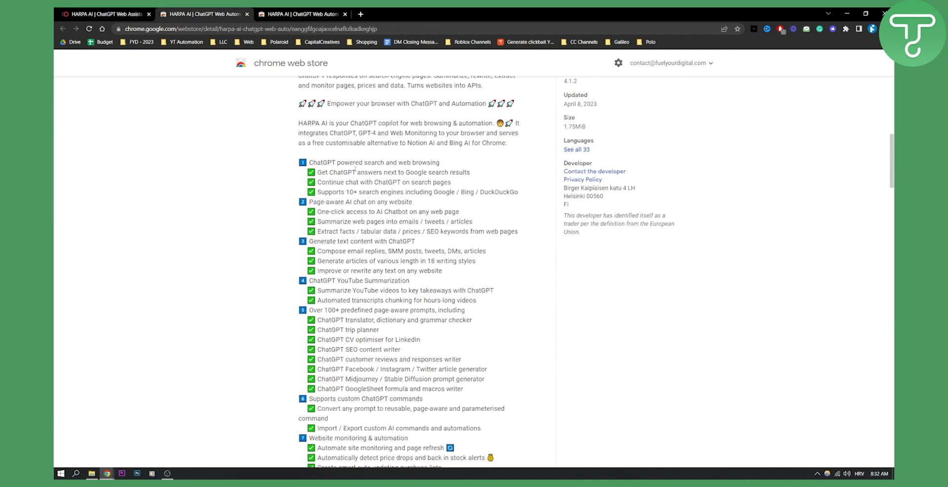
scroll(down, 3)
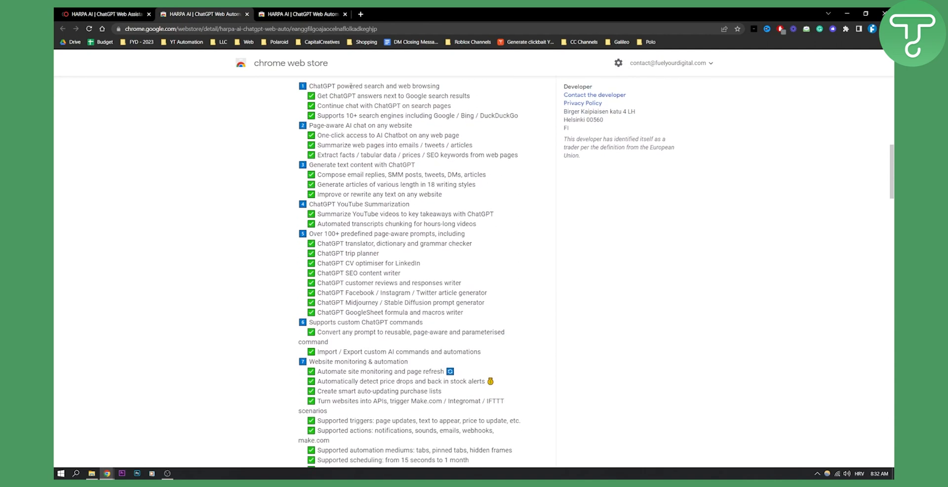
scroll(down, 3)
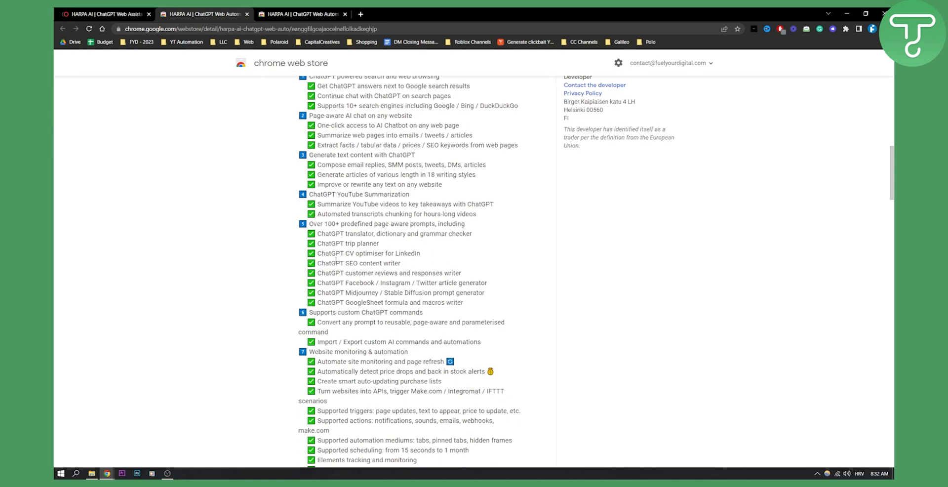
scroll(down, 3)
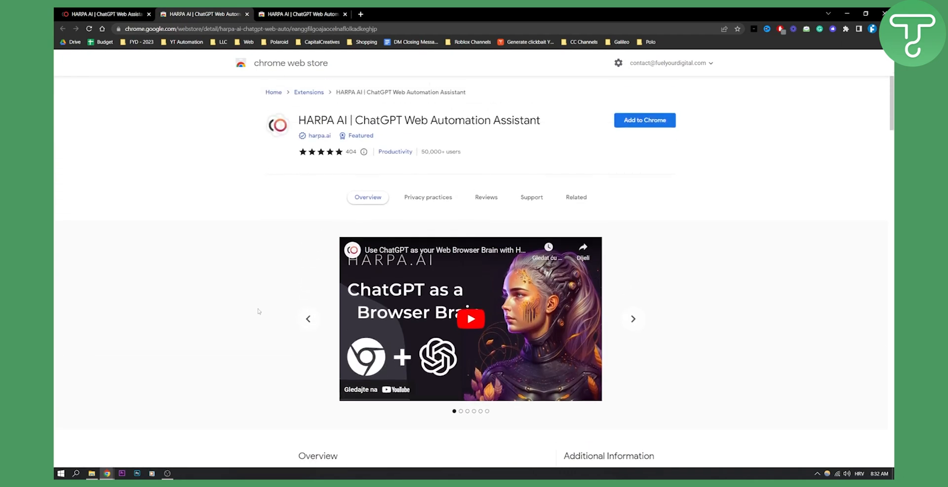
mouse_move(593, 144)
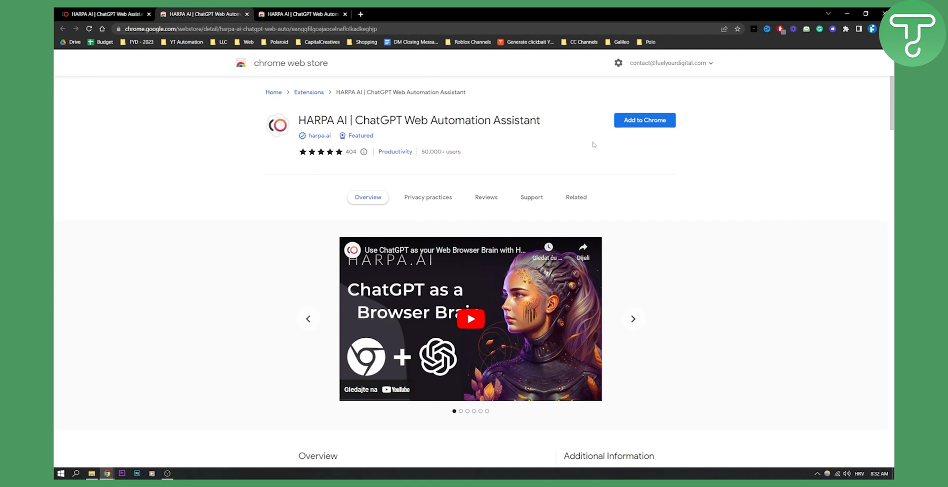